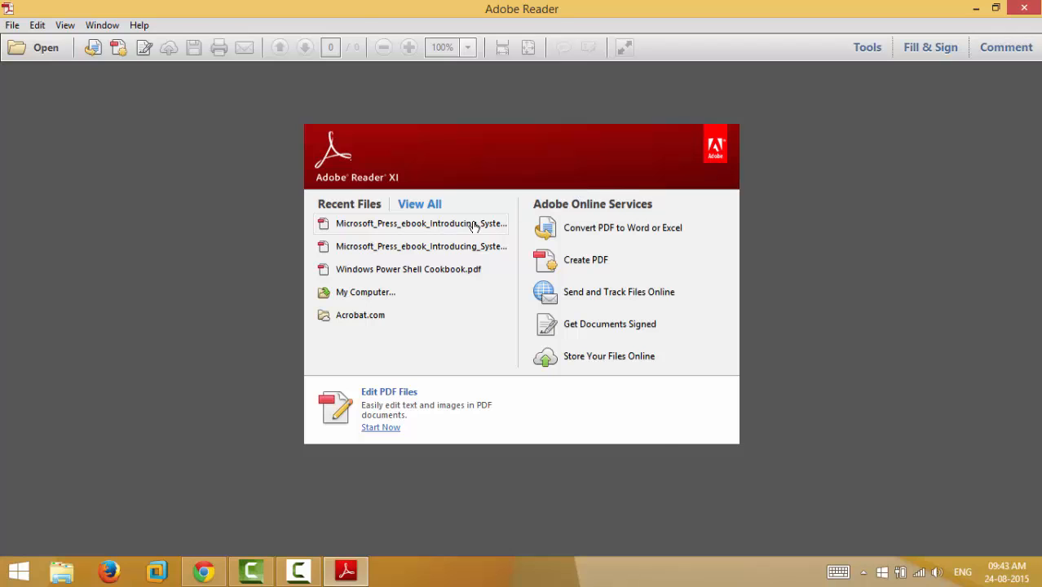
# Open the System Center 2012 R2 ebook from Recent Files, reopen it from the desktop, and scroll to 'What is the Cloud OS?'
pyautogui.click(421, 222)
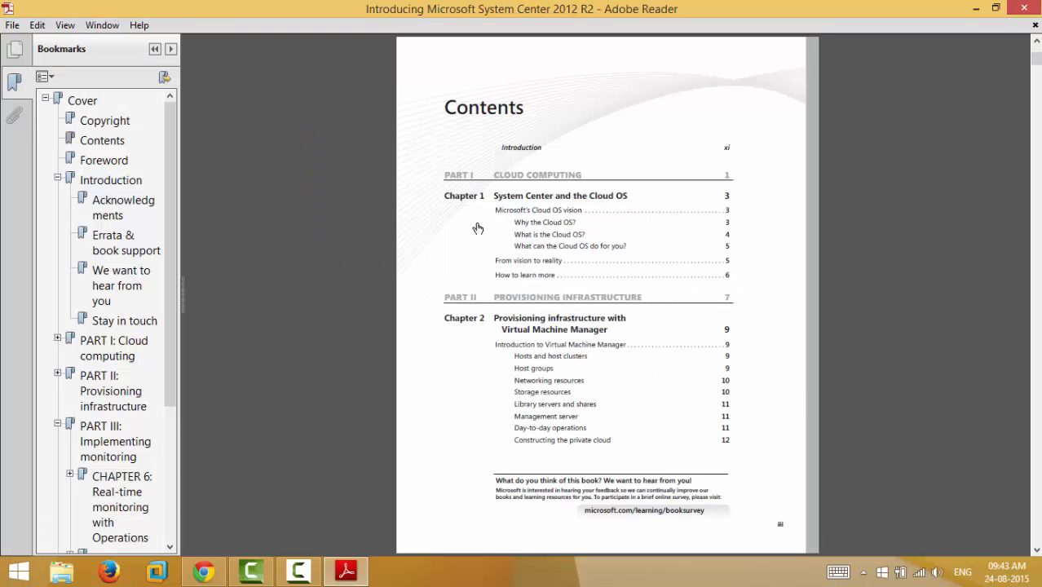
pyautogui.scroll(-3)
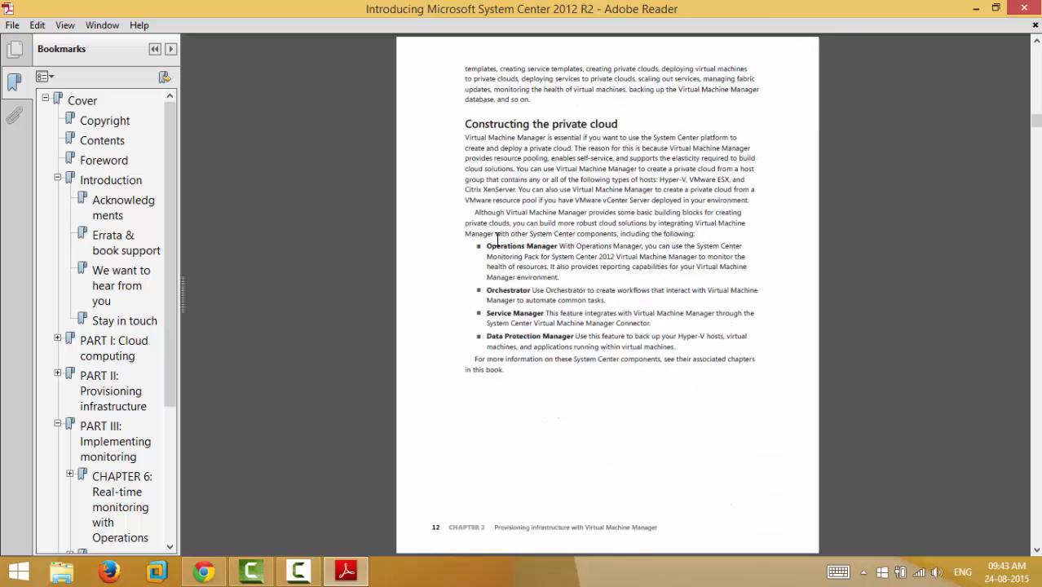
pyautogui.moveTo(902, 120)
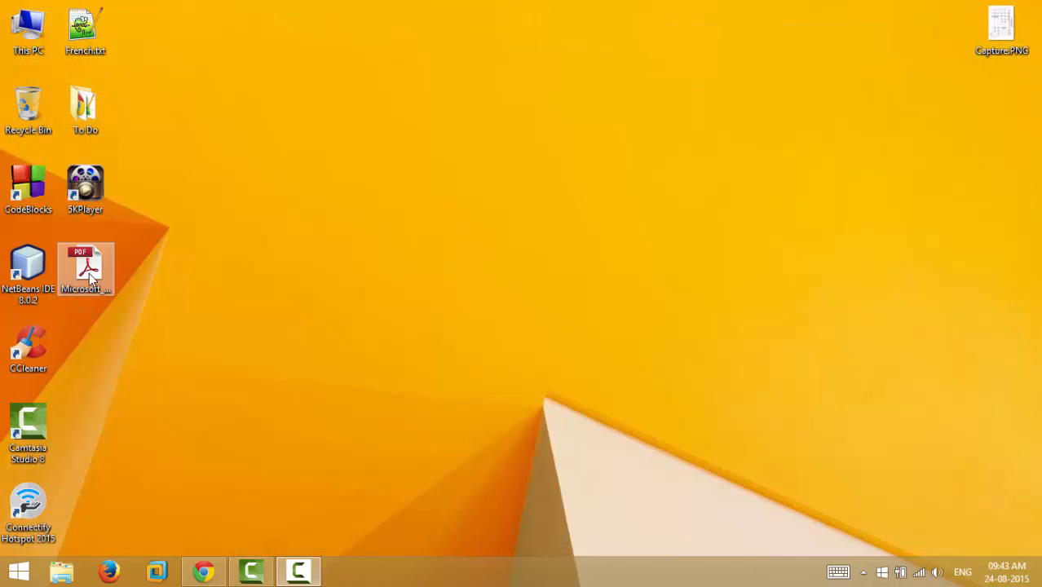
pyautogui.doubleClick(85, 269)
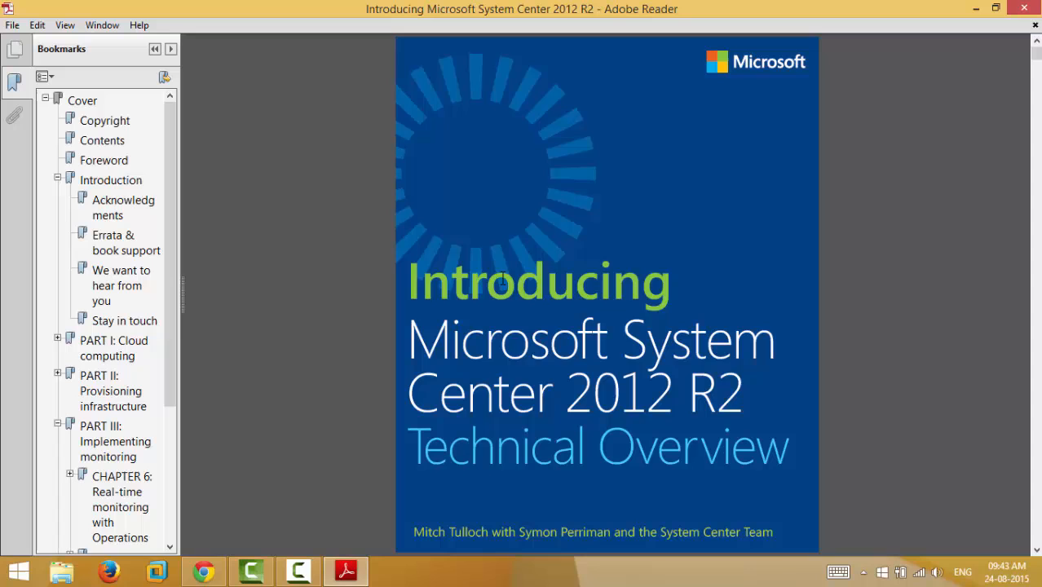
pyautogui.click(110, 180)
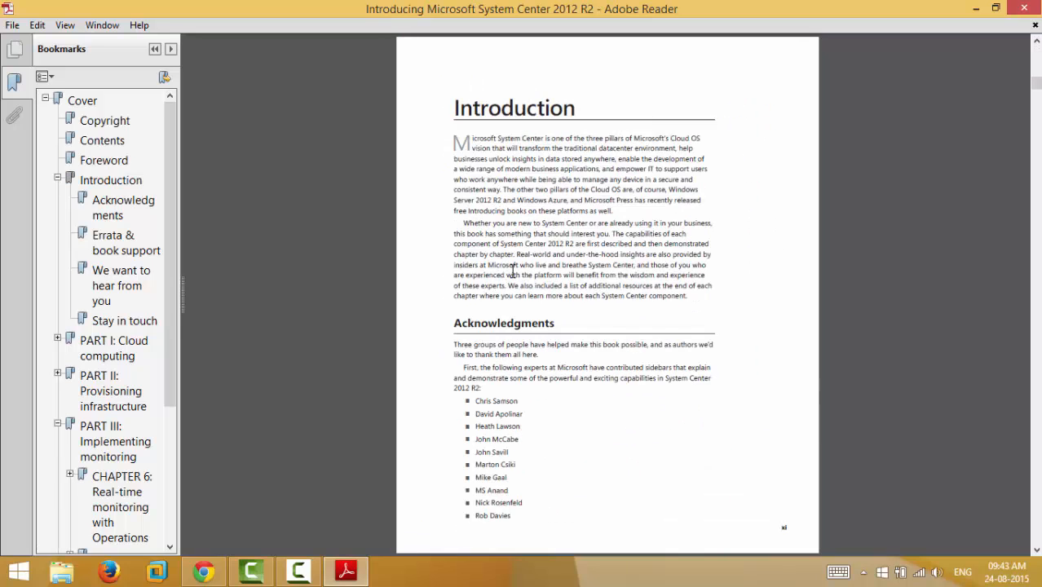
pyautogui.scroll(-3)
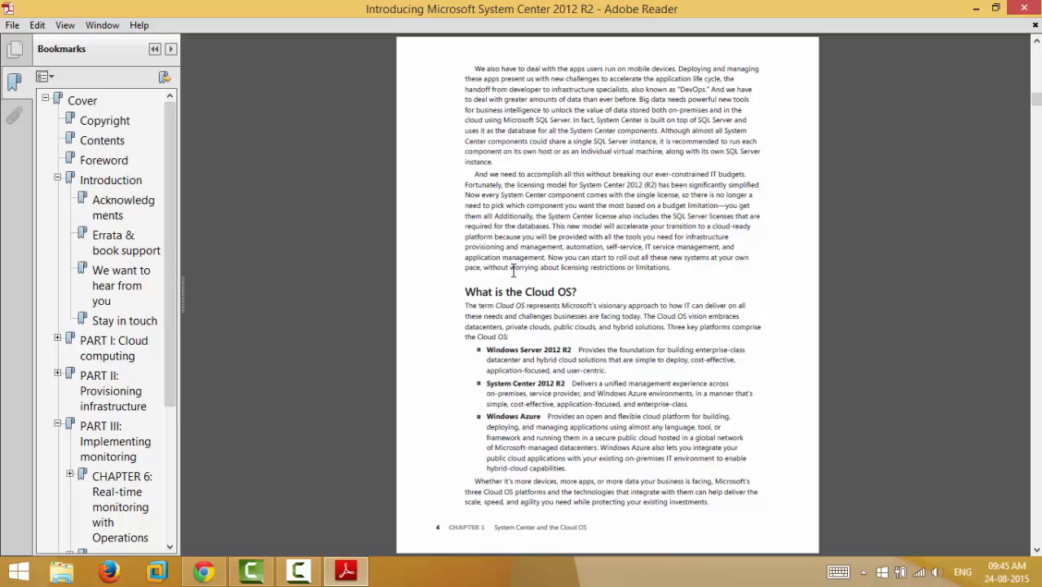
pyautogui.moveTo(430, 278)
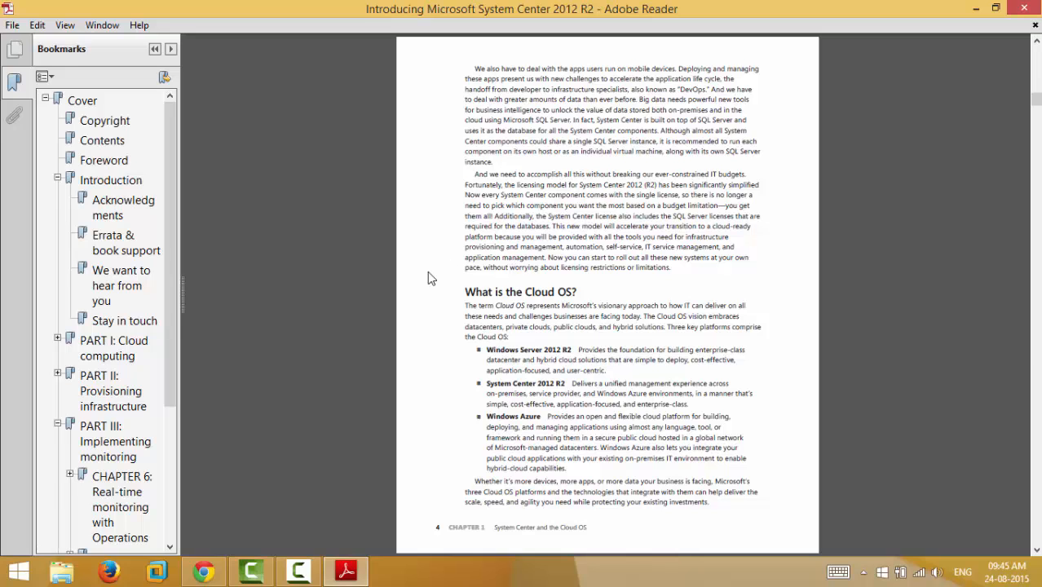
# Launch Edit > Accessibility > Setup Assistant
pyautogui.click(36, 24)
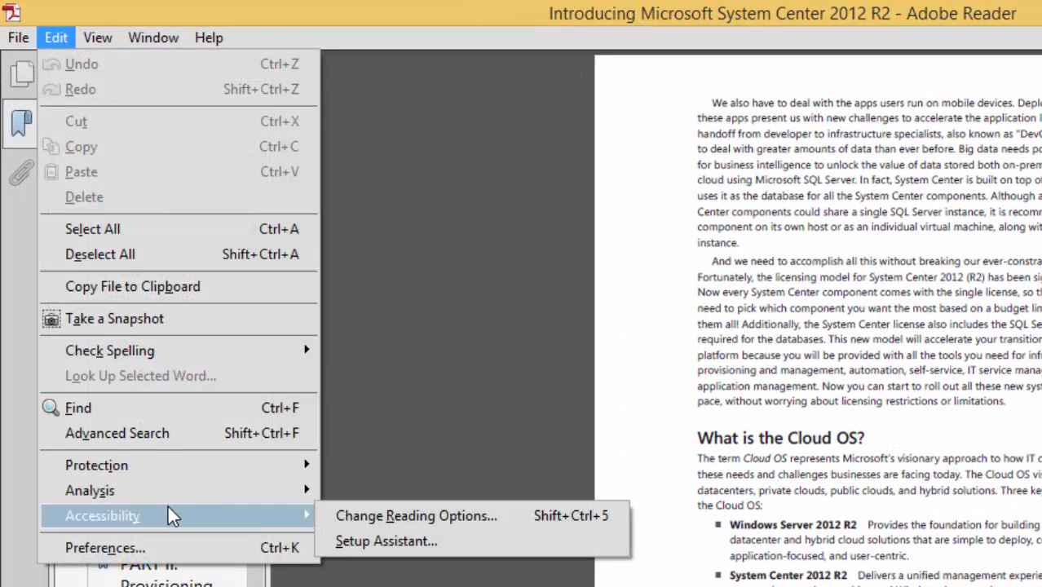
pyautogui.moveTo(385, 540)
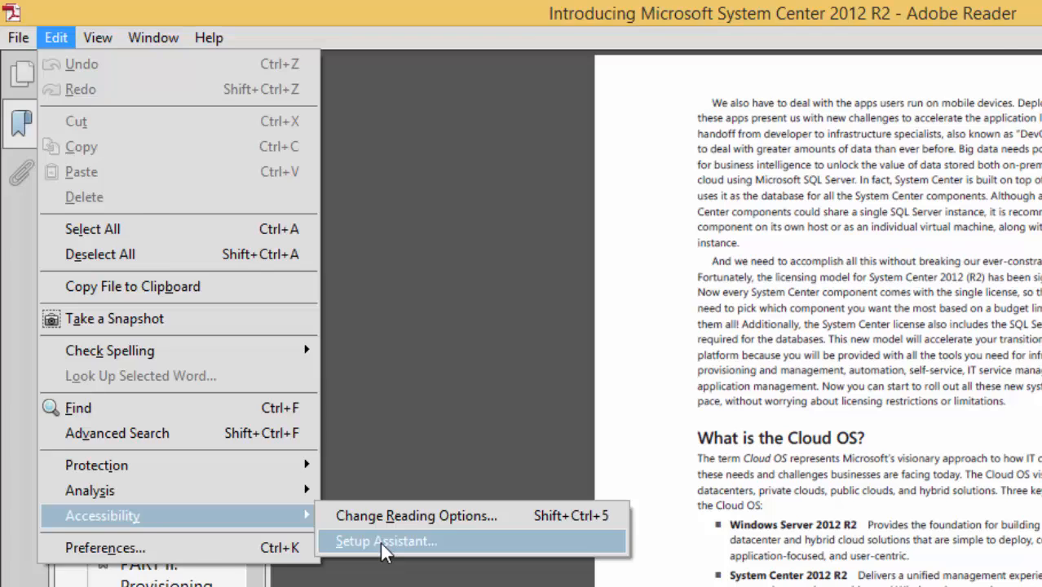
pyautogui.click(385, 541)
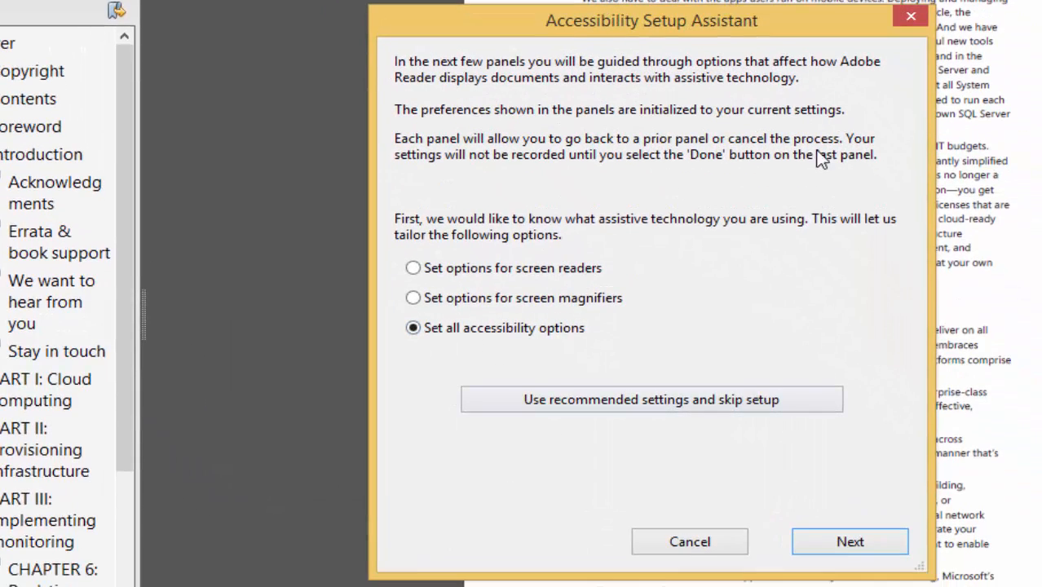
pyautogui.moveTo(648, 199)
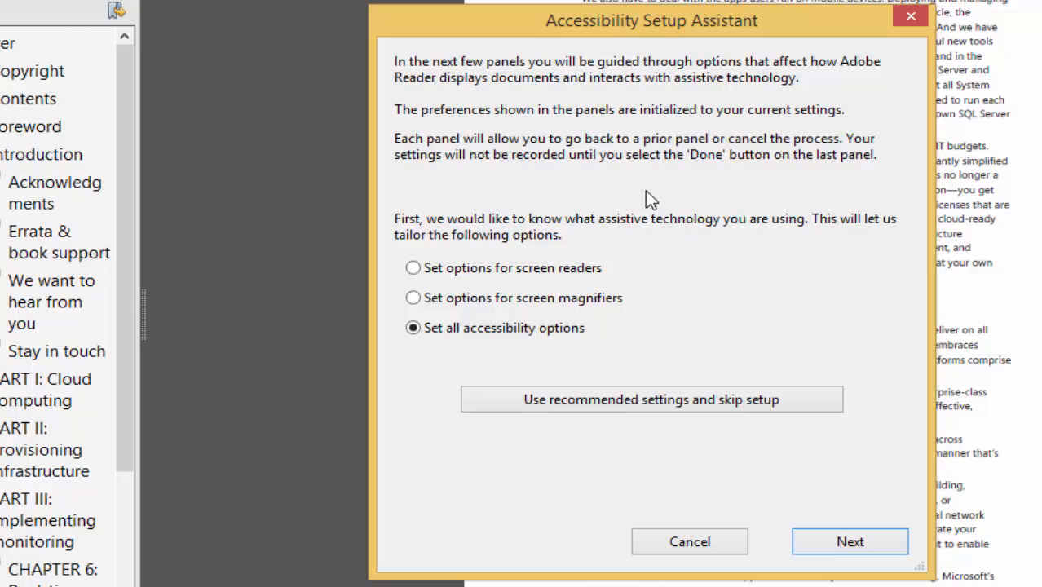
pyautogui.moveTo(697, 251)
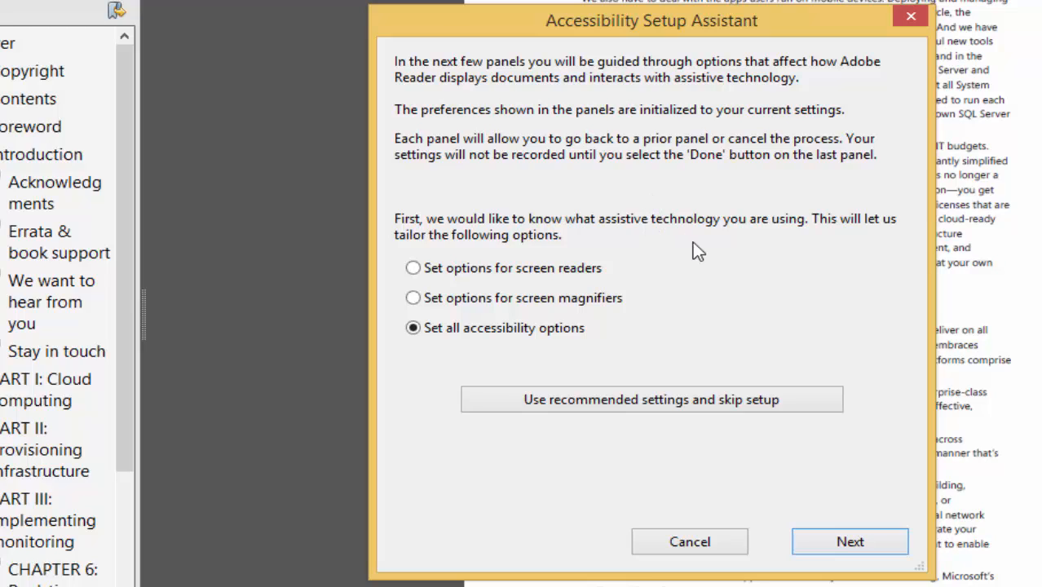
pyautogui.moveTo(709, 266)
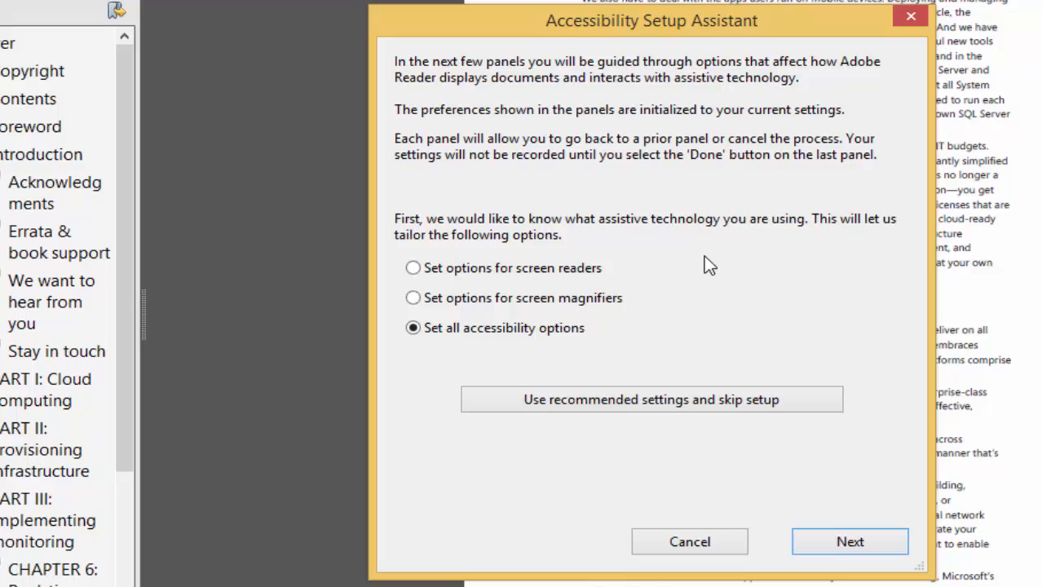
pyautogui.moveTo(732, 290)
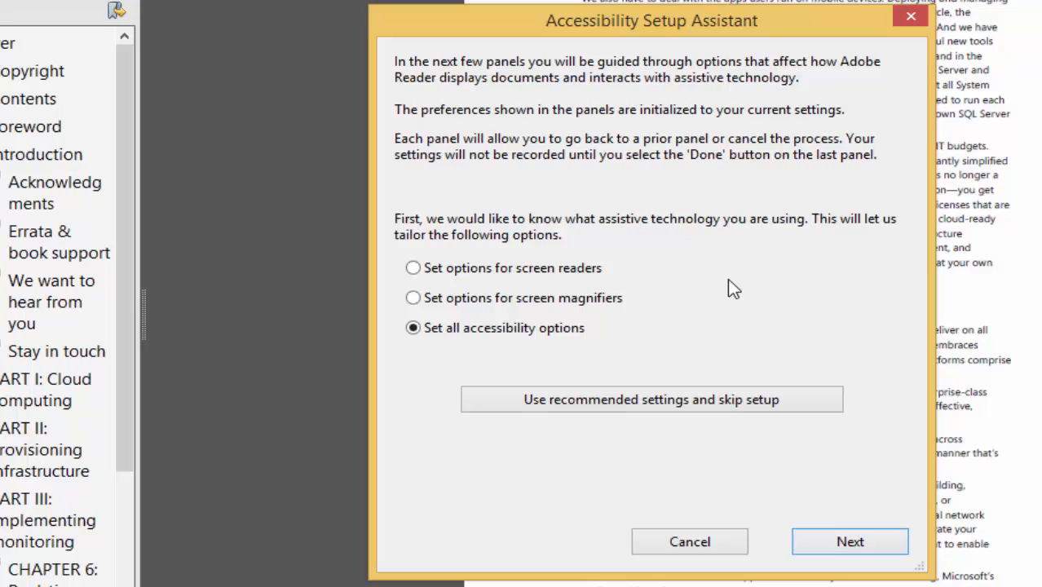
pyautogui.moveTo(738, 190)
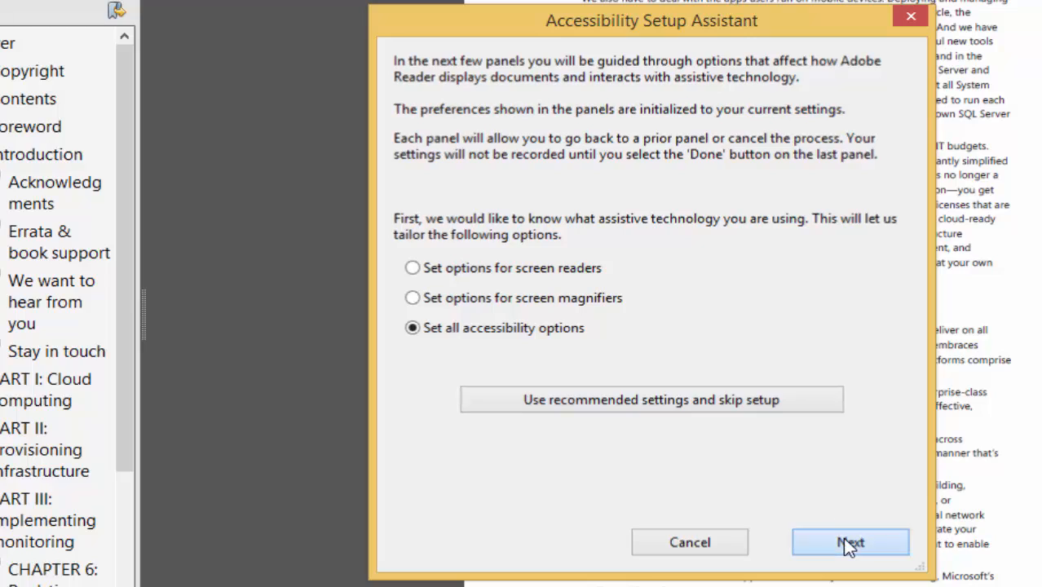
# Advance the assistant to its last screen, enable 'Reopen documents to the last viewed page', and finish
pyautogui.click(850, 542)
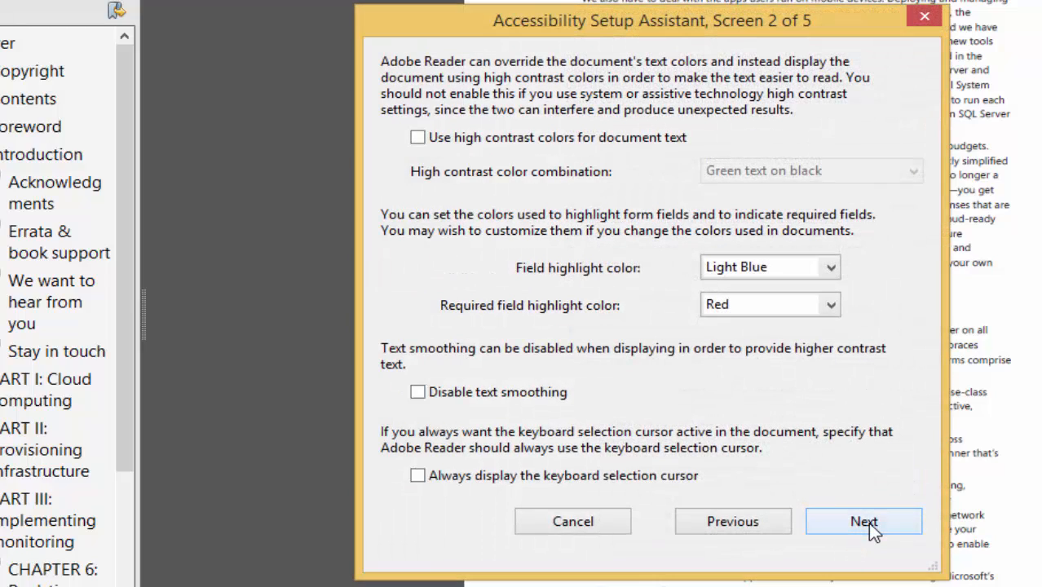
pyautogui.click(863, 521)
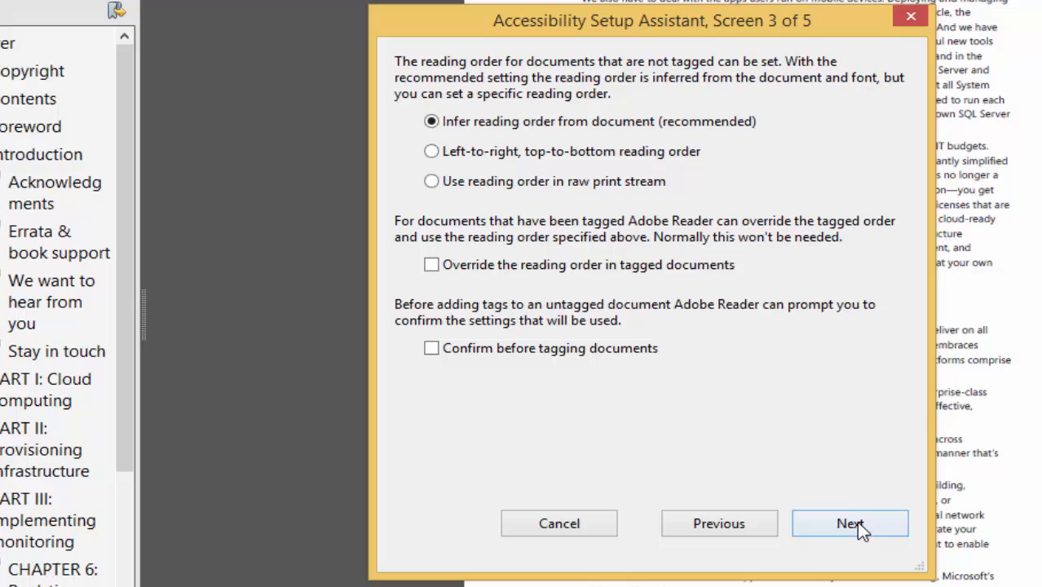
pyautogui.click(850, 523)
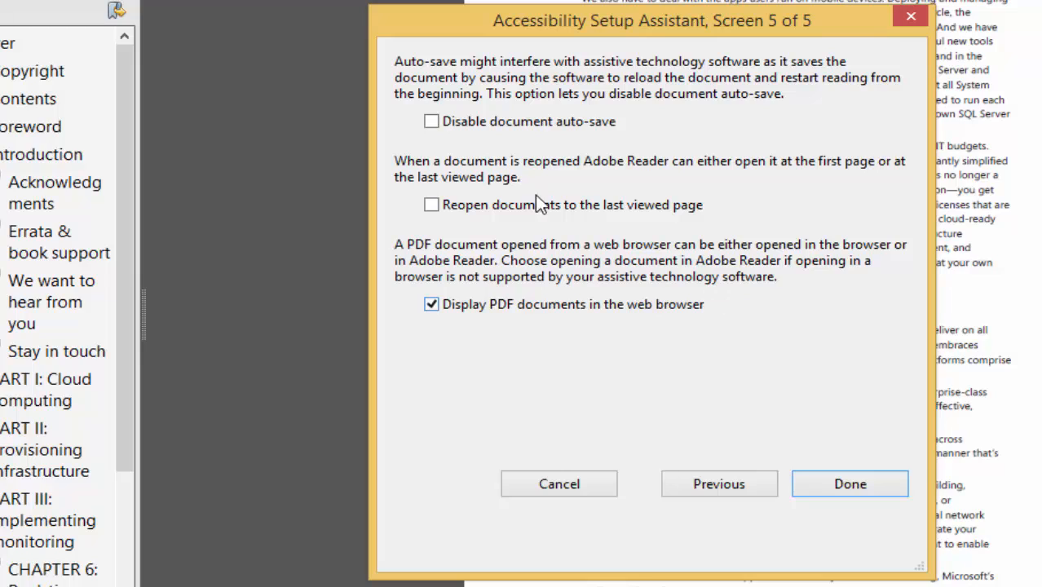
pyautogui.moveTo(418, 180)
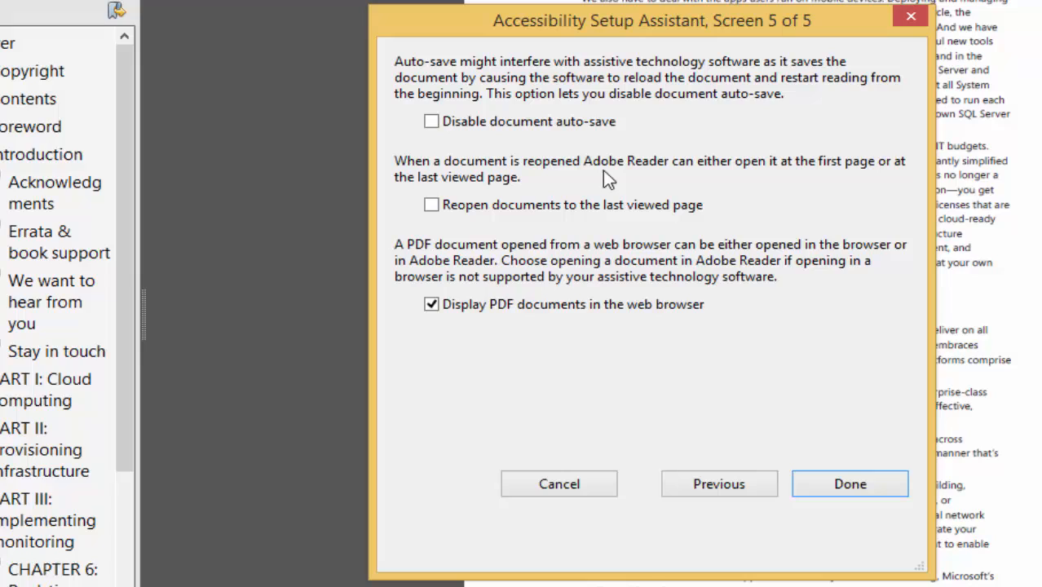
pyautogui.moveTo(834, 178)
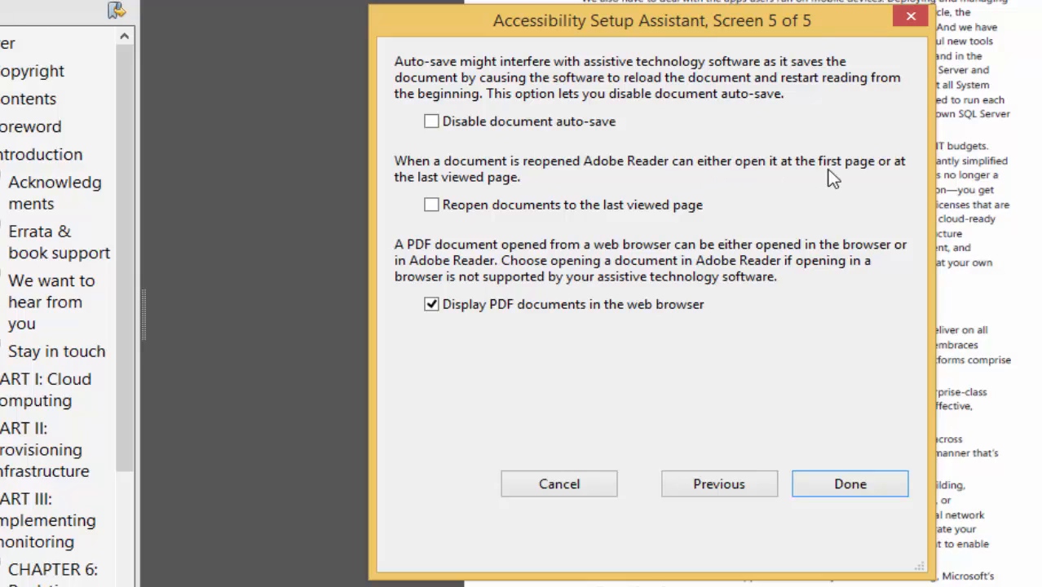
pyautogui.moveTo(509, 199)
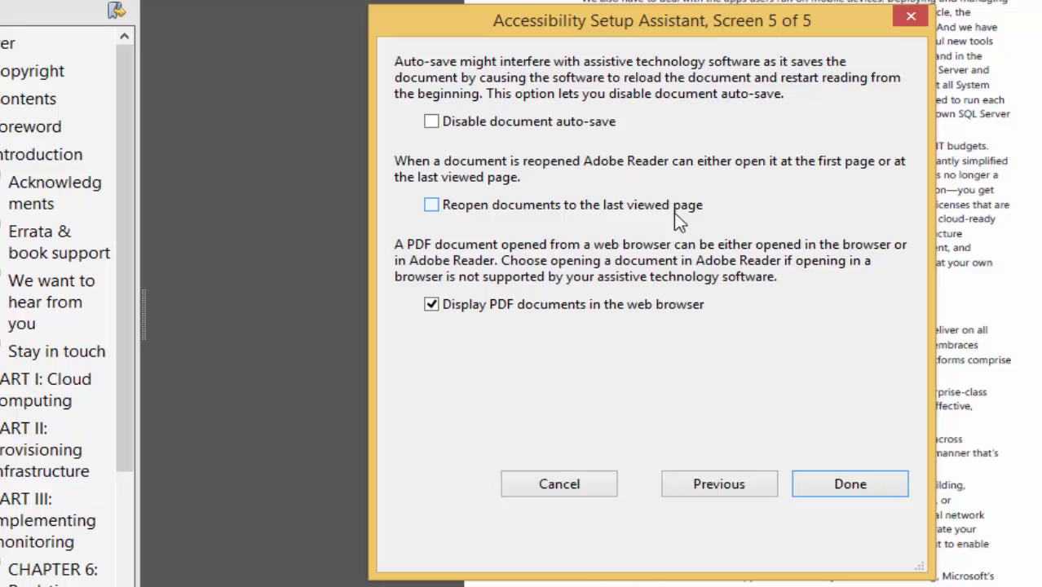
pyautogui.click(431, 204)
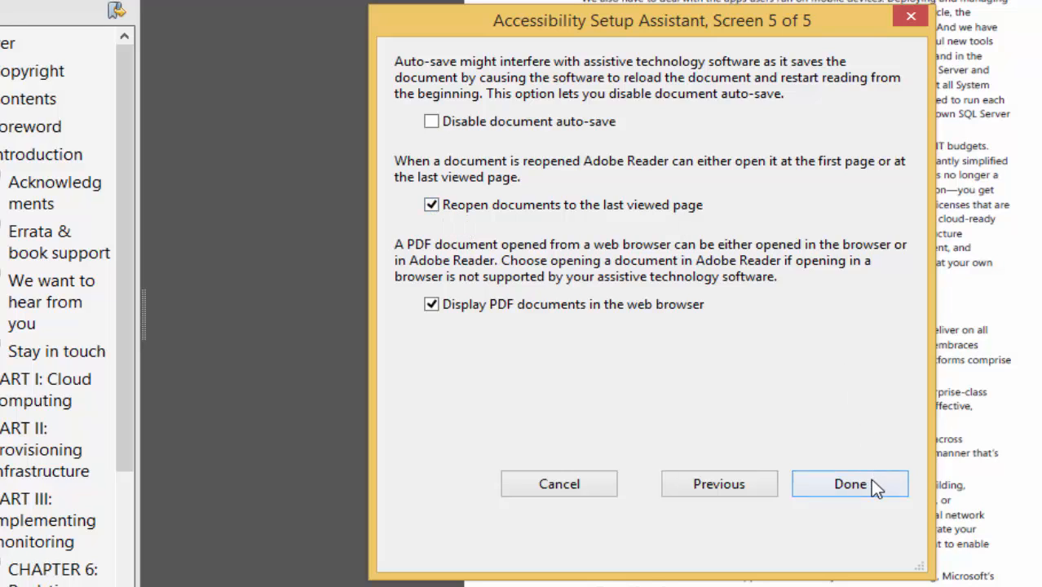
pyautogui.click(849, 483)
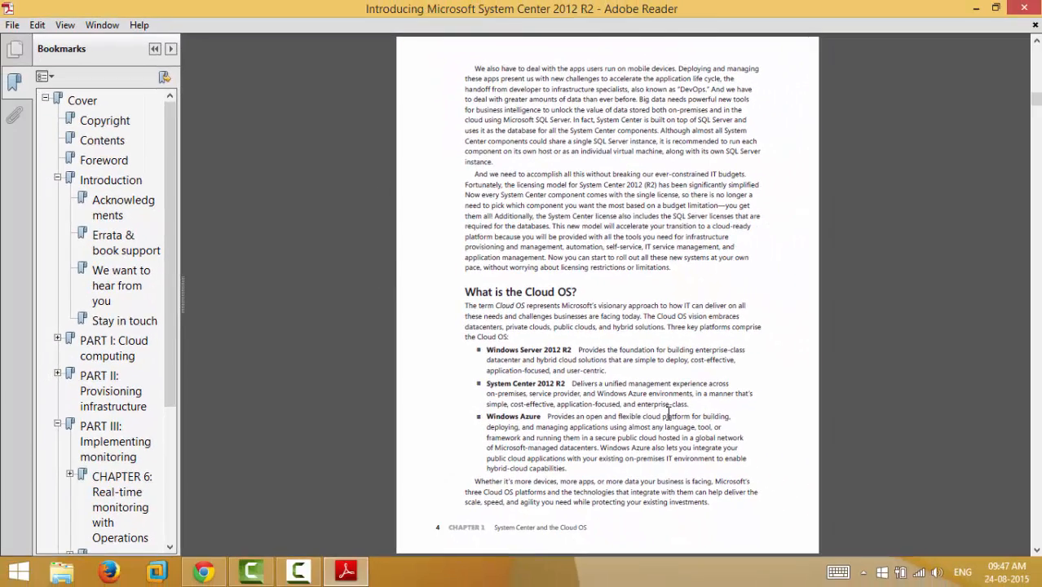
# Scroll the ebook down to page 17 showing Figure 2-5, Adding a new VMware vCenter Server
pyautogui.scroll(-3)
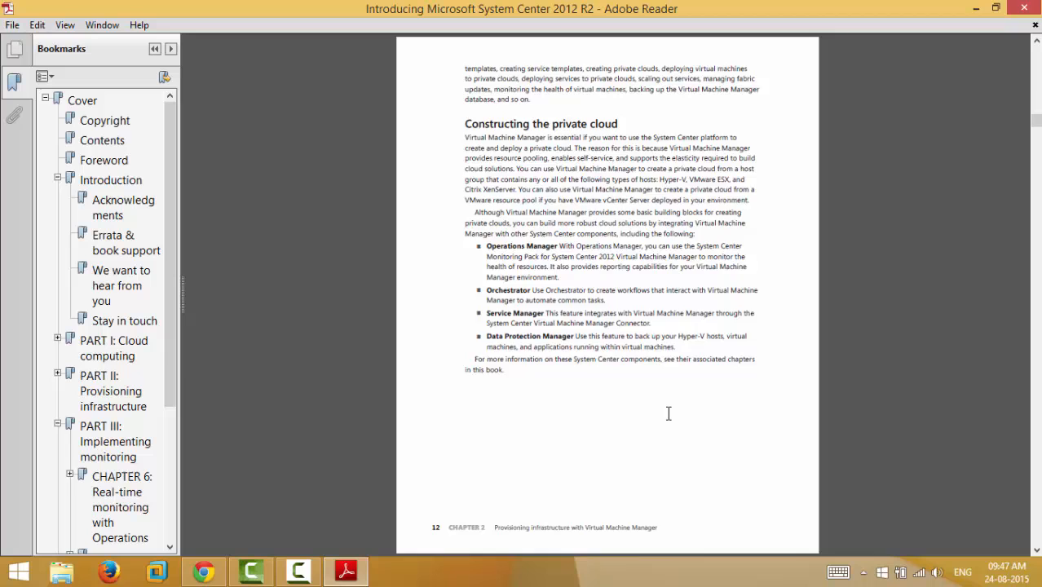
pyautogui.scroll(-3)
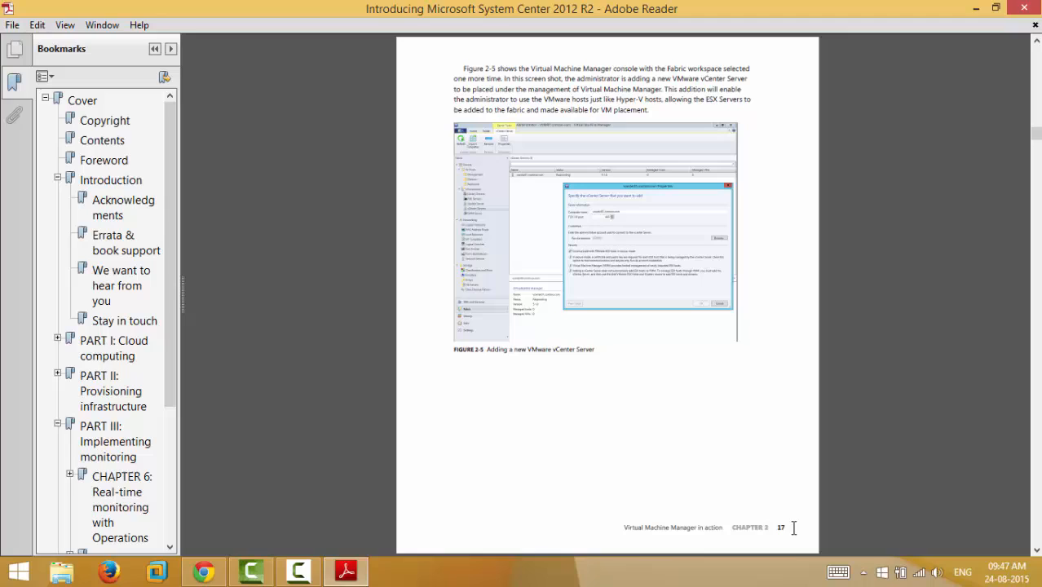
pyautogui.moveTo(750, 467)
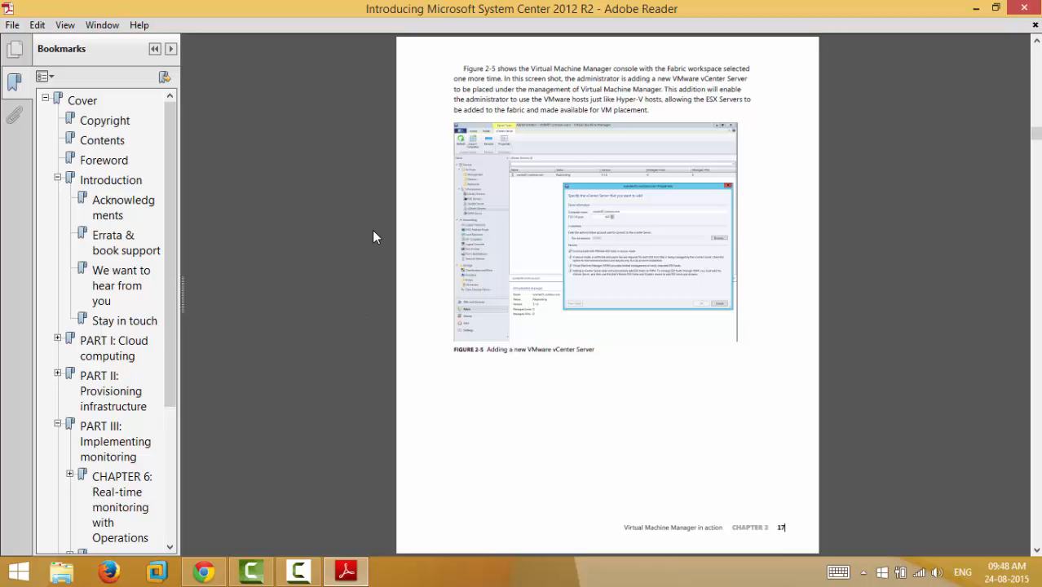
pyautogui.click(37, 24)
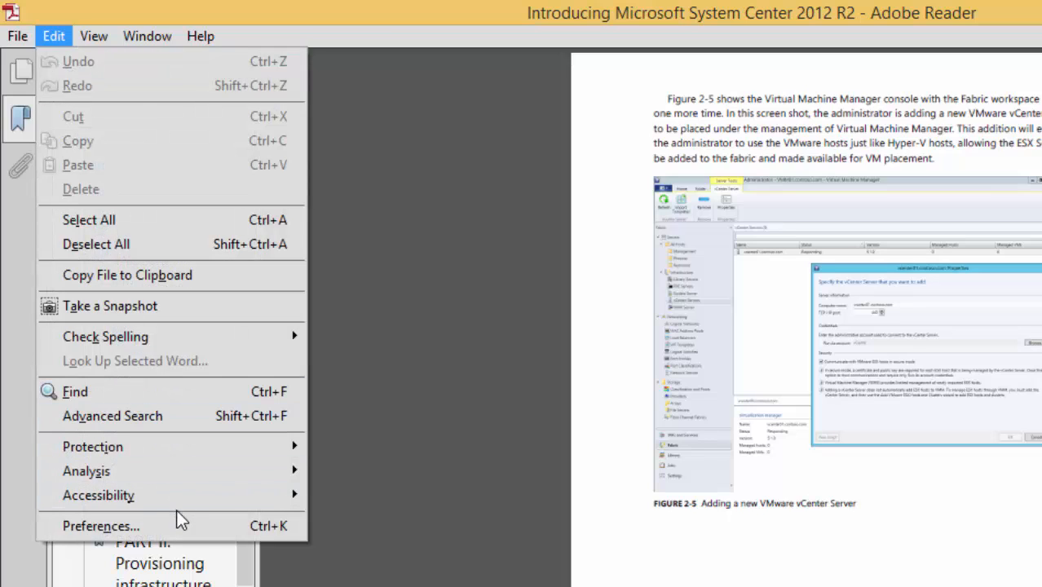
# Open Edit > Preferences to view the Documents category's restore-last-view settings
pyautogui.click(101, 525)
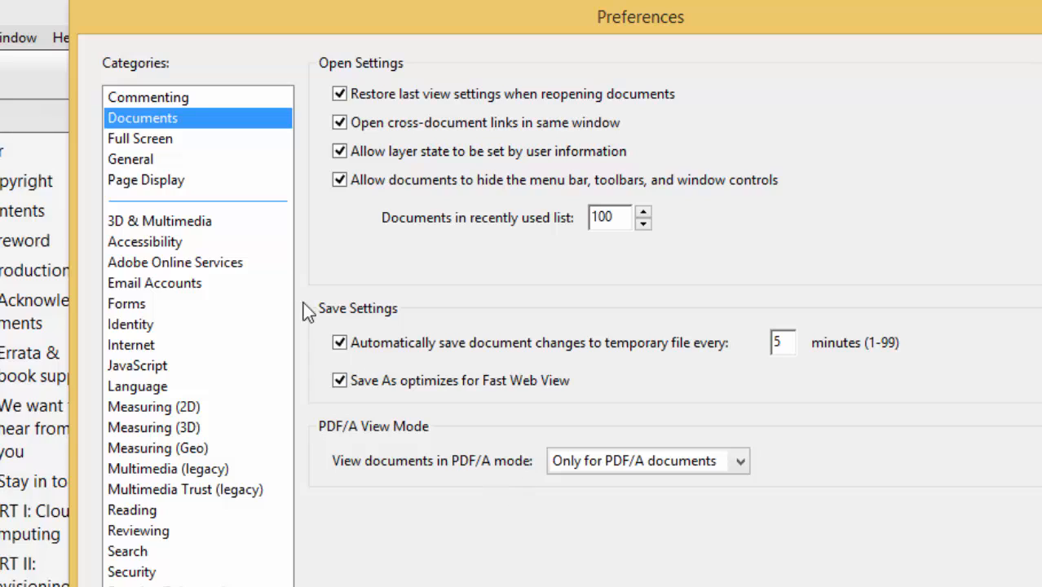
pyautogui.moveTo(391, 151)
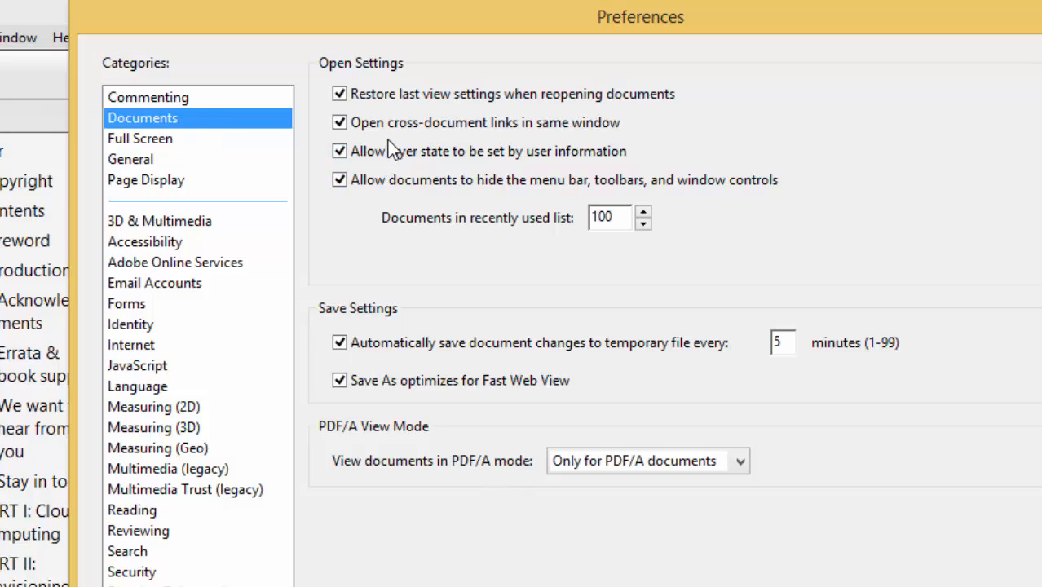
pyautogui.moveTo(339, 93)
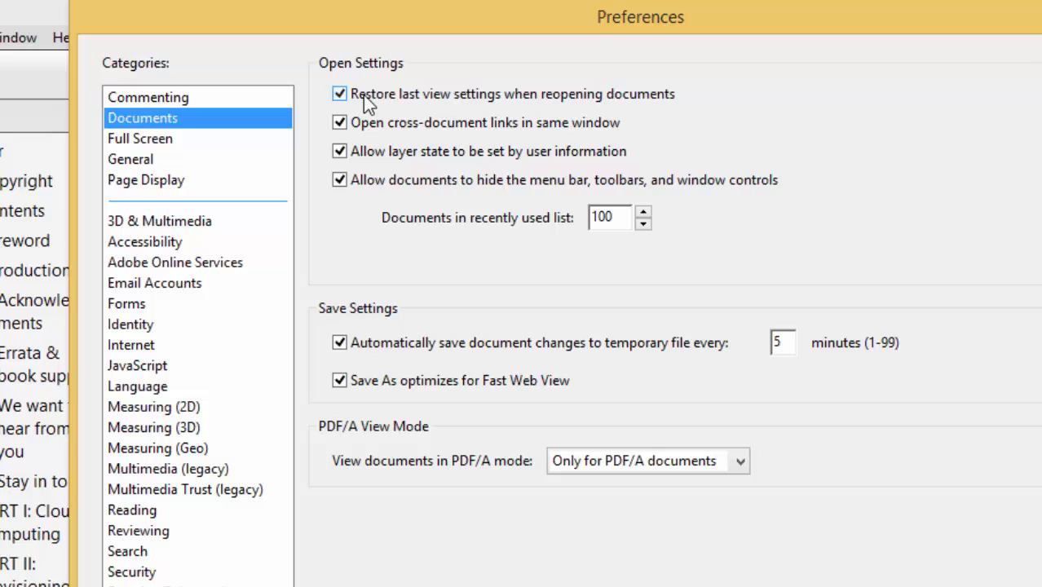
pyautogui.moveTo(465, 110)
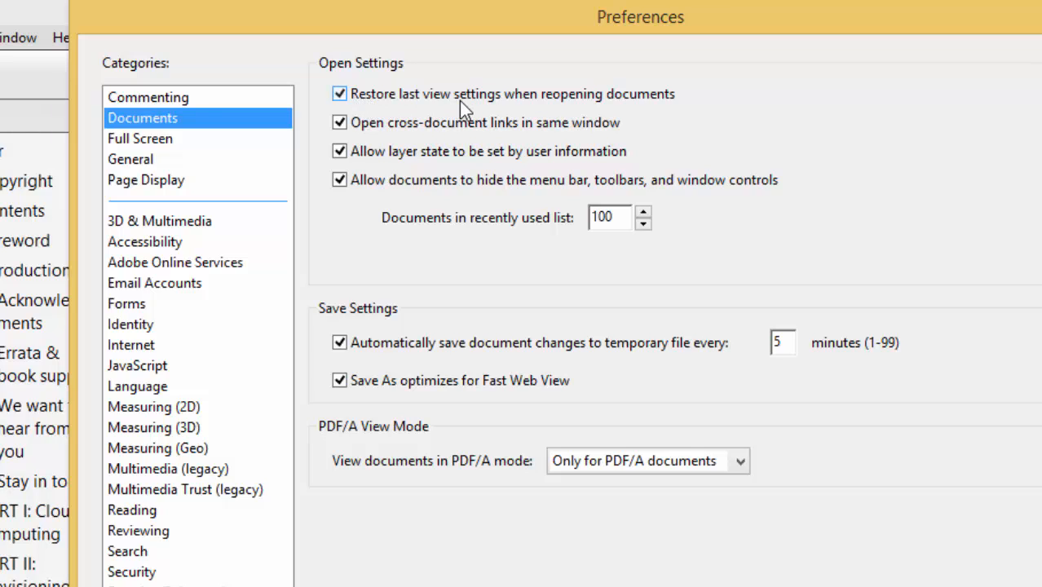
pyautogui.moveTo(606, 139)
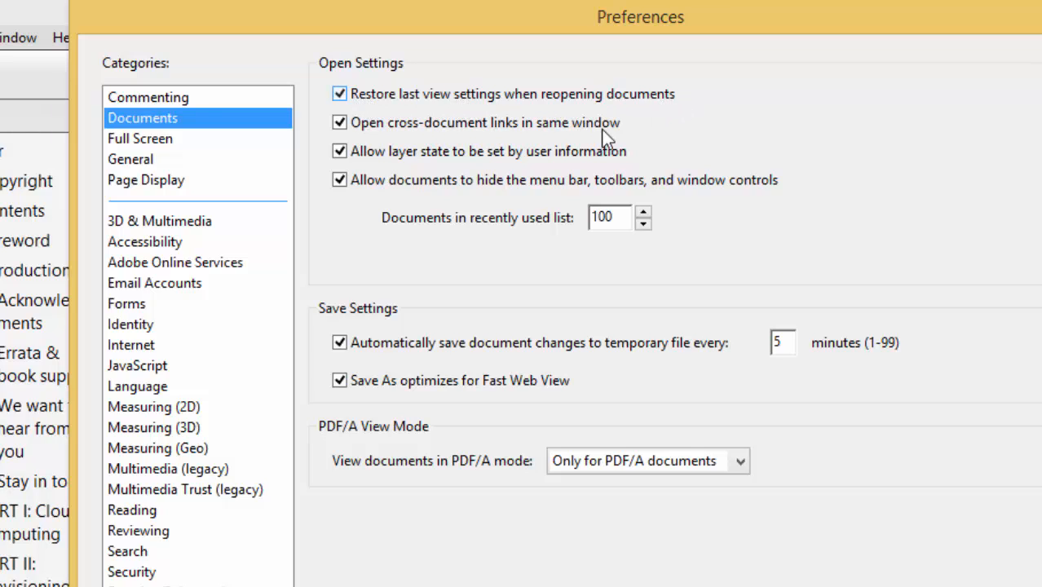